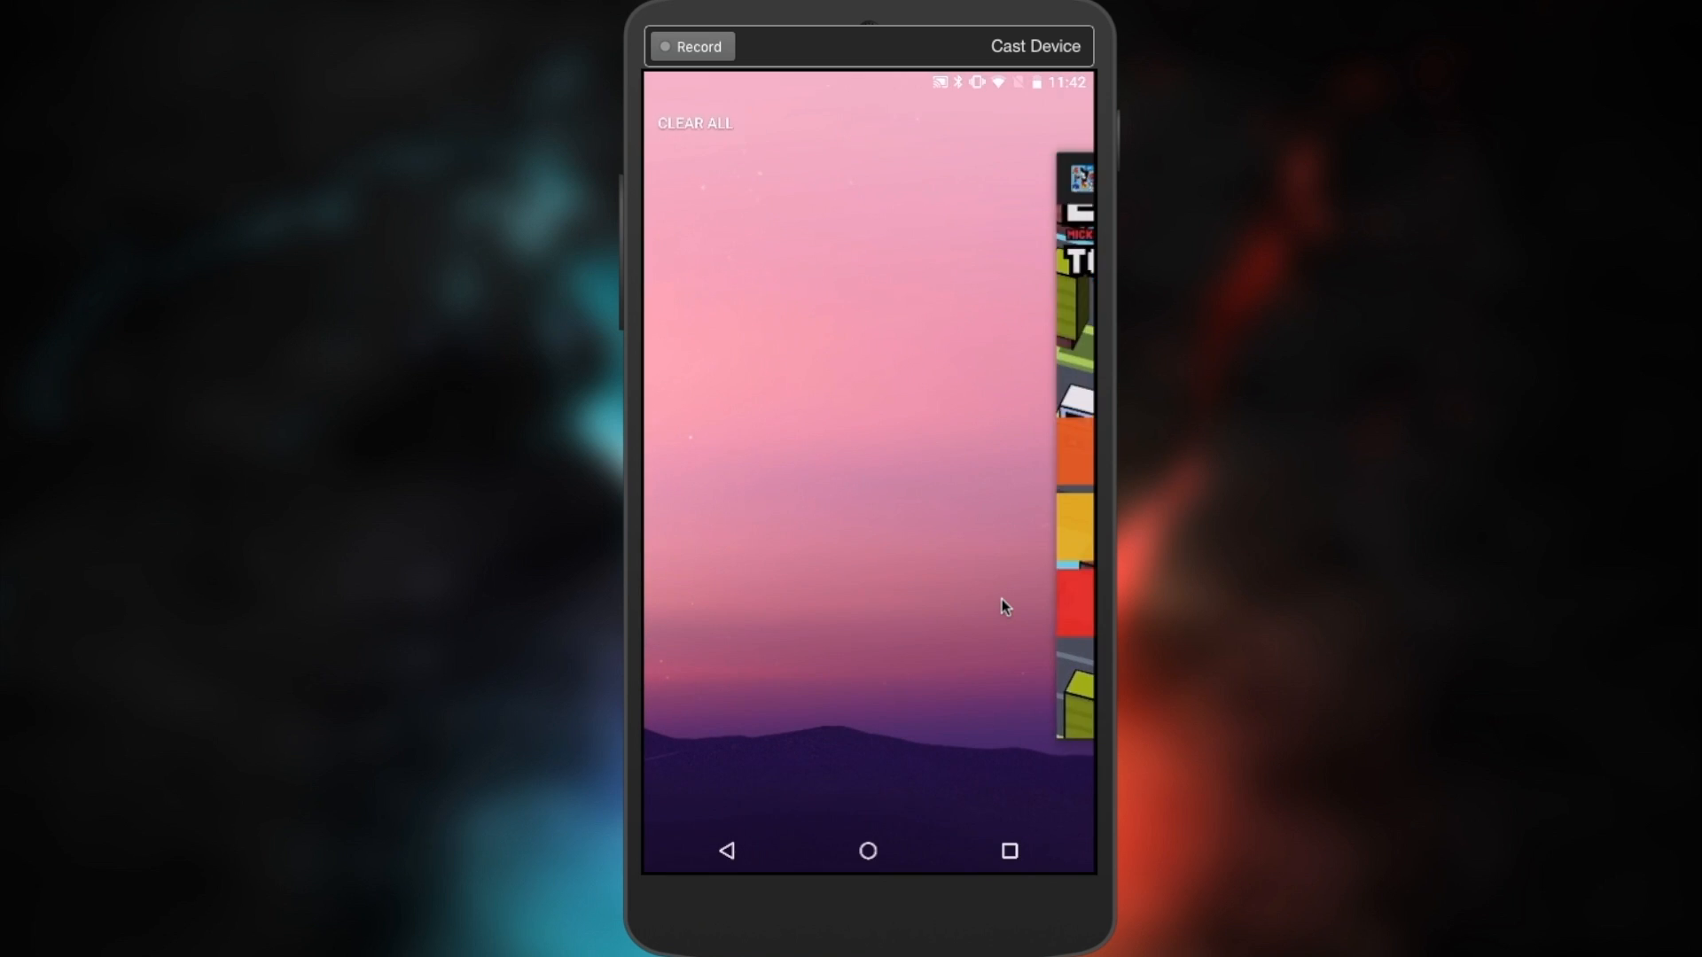
- Dismiss all recent app cards with CLEAR ALL in the Overview screen
{"action": "left_click", "coordinate": [693, 122]}
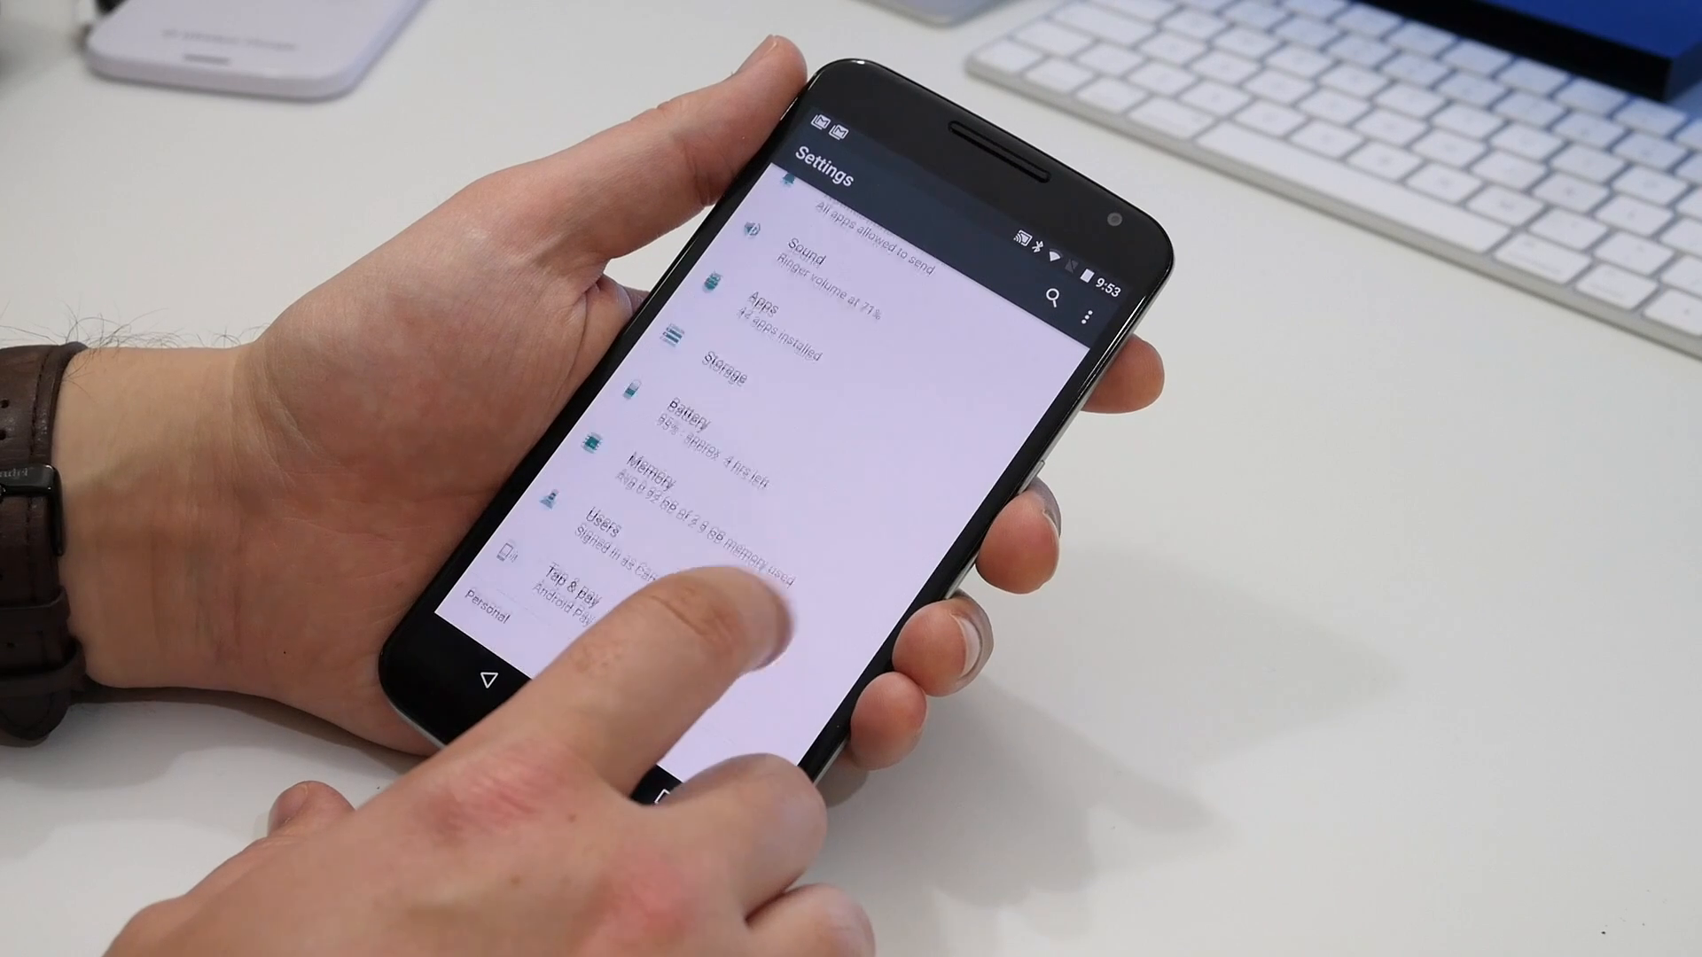
- Open Emergency information under Users to show its first-responder explanation dialog
{"action": "scroll", "scroll_direction": "up", "scroll_amount": 3}
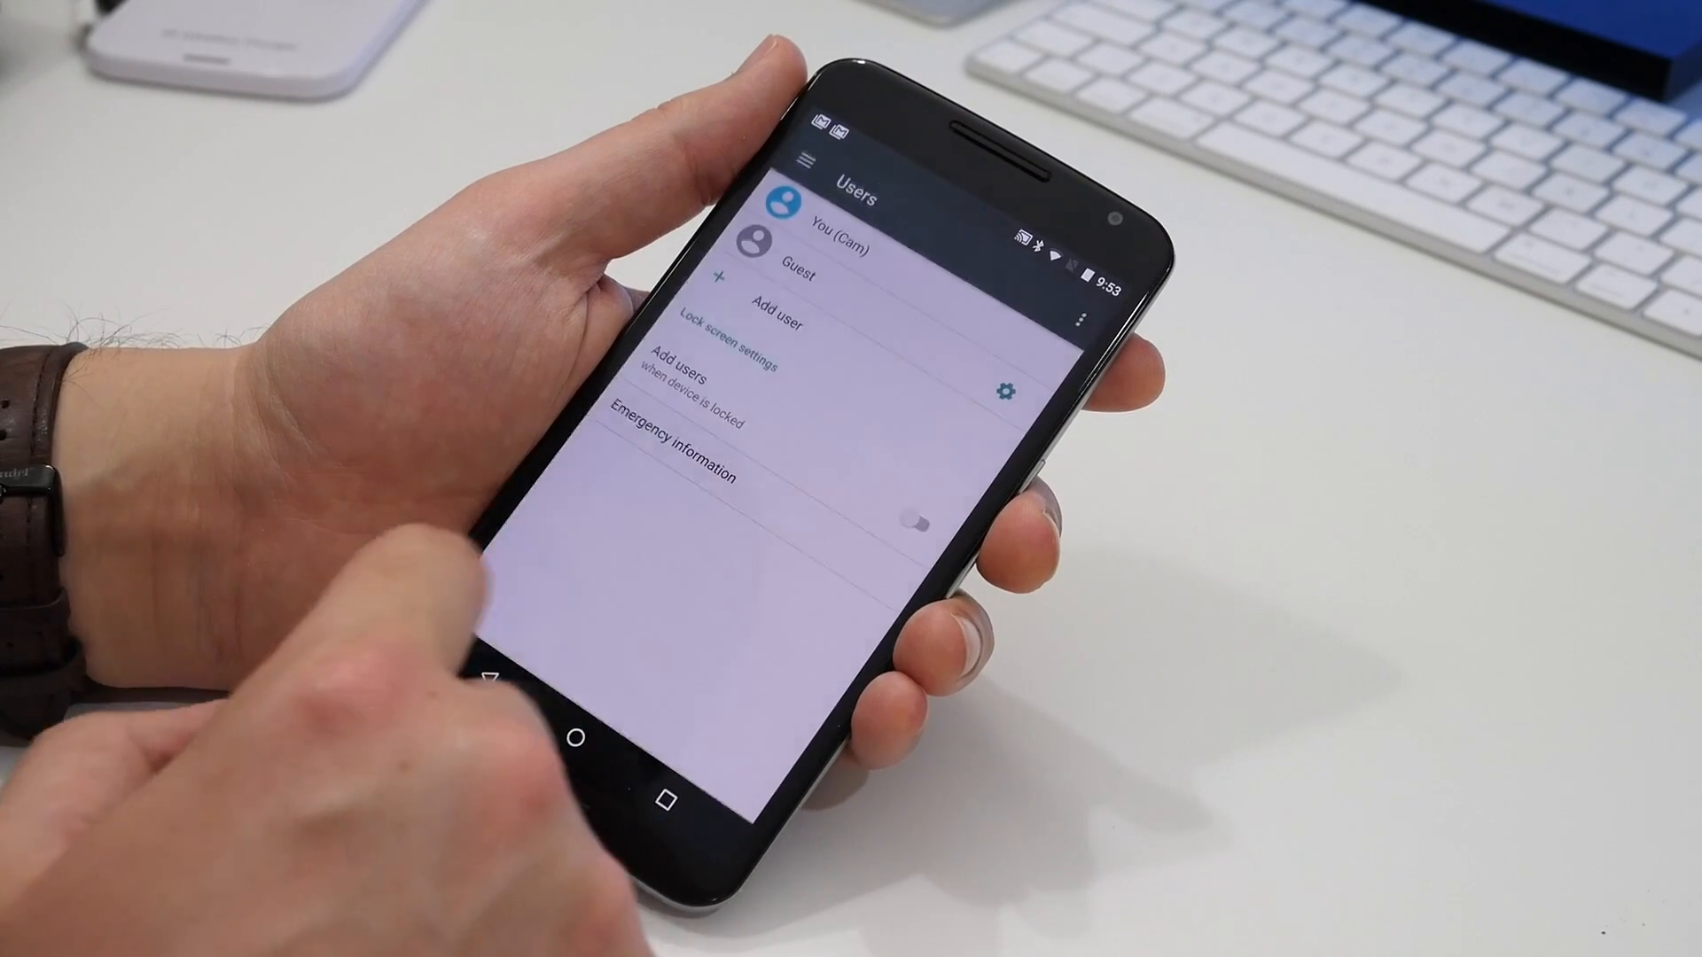
{"action": "left_click", "coordinate": [673, 446]}
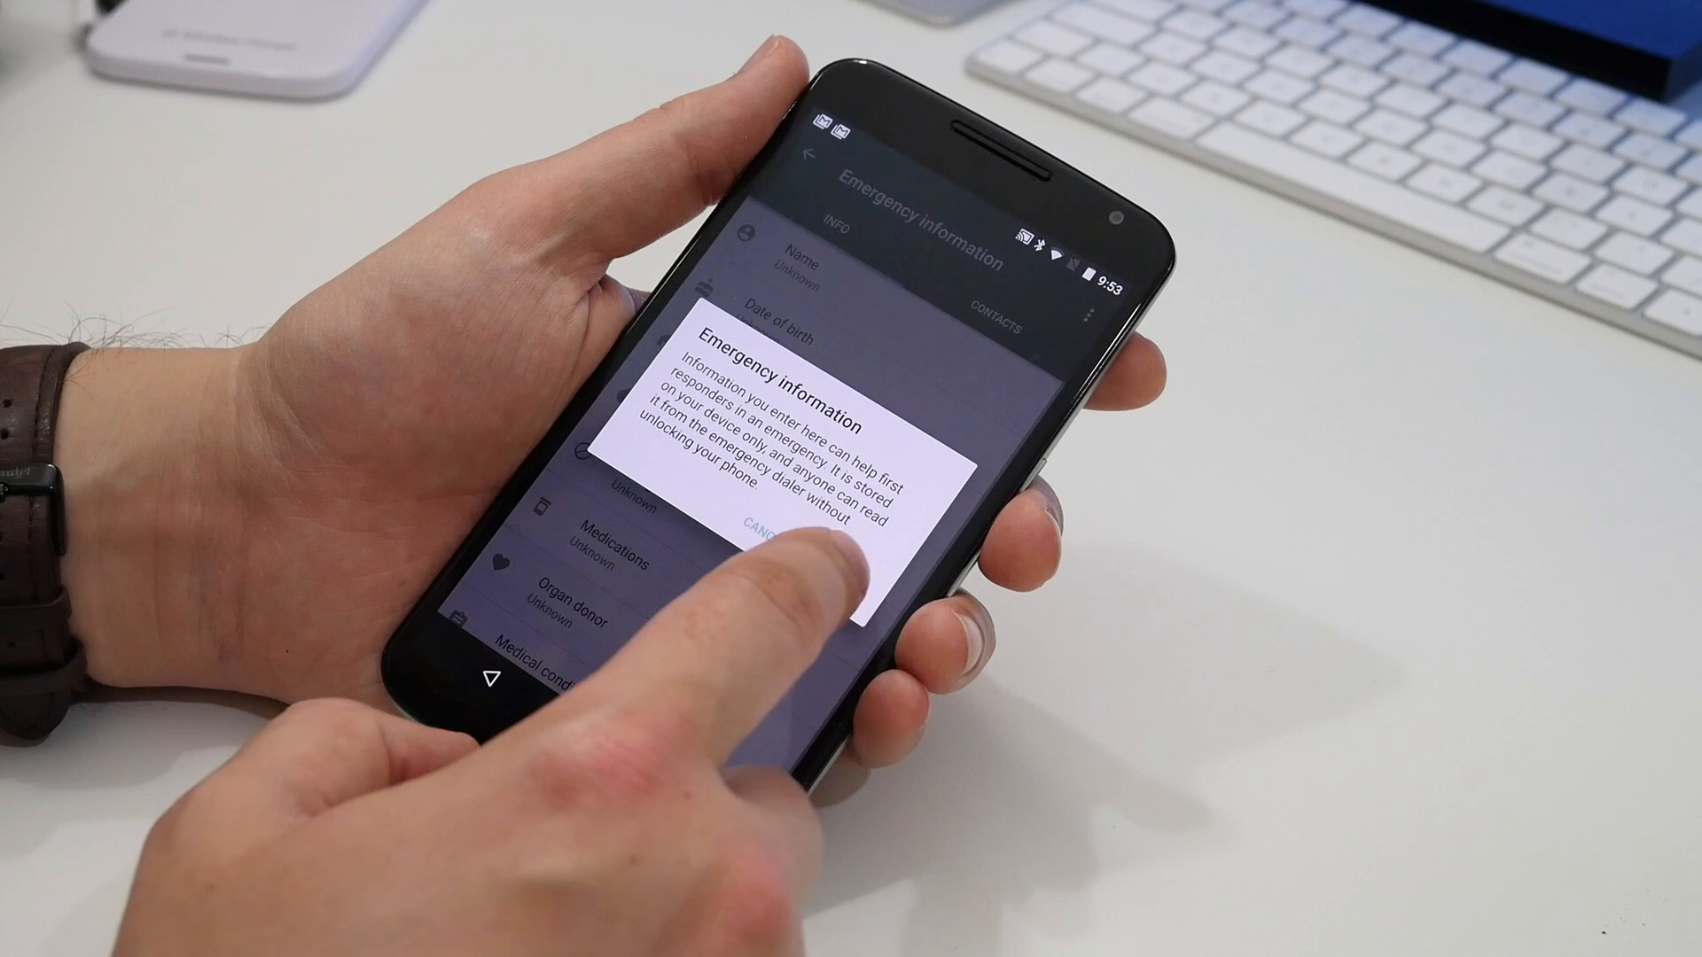